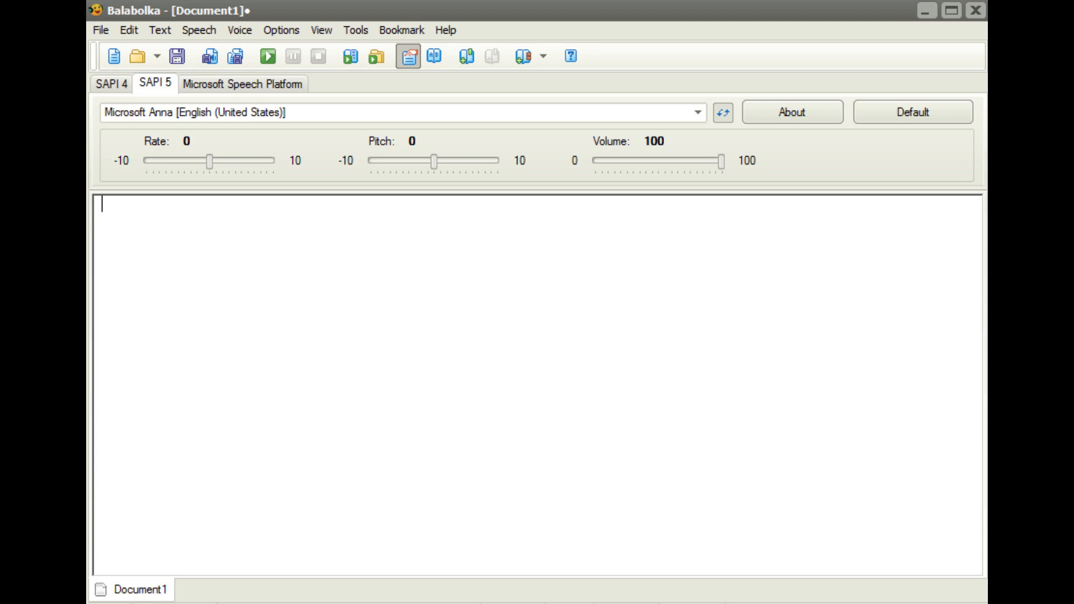
# - Enter Microsoft Sam's self-introduction: 'Hello. My name is Microsoft Sam, and I am the default voice included on Windows XP...'
pyautogui.write('Hello. My name is Microsoft Sam, and I am the default voice included on Windows XP and Windows Server 2003. I am well known for sounding like crap and being unable to pronounce some words correctly.')
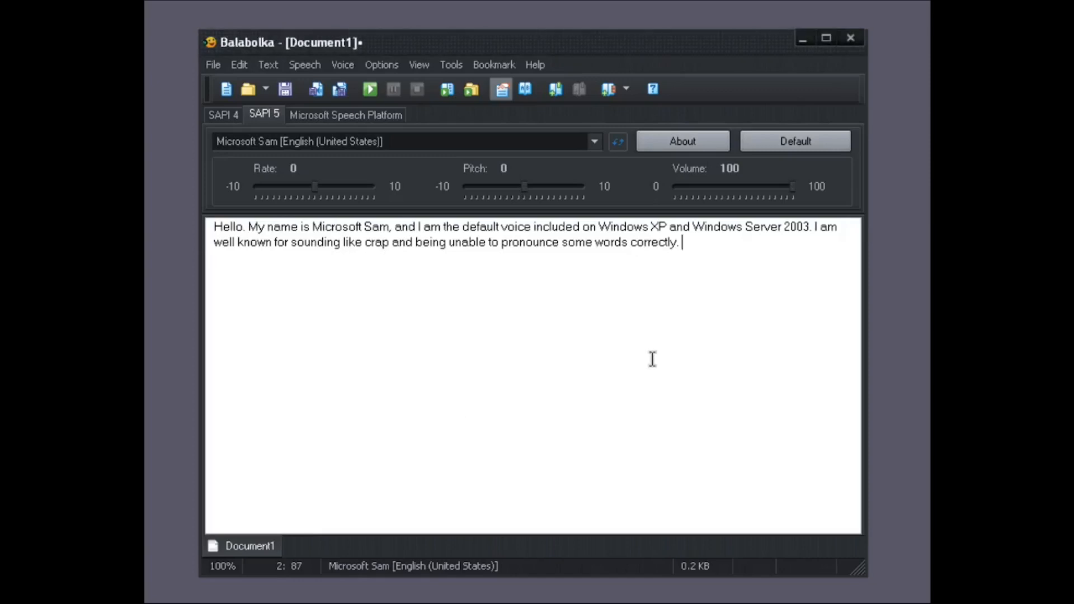
pyautogui.click(212, 65)
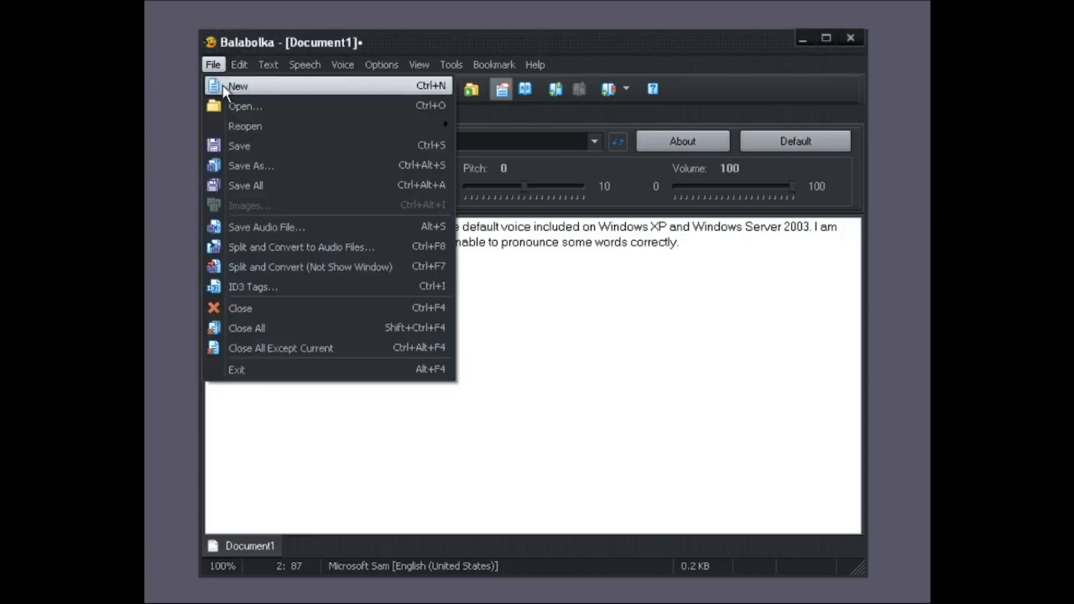
# - Save the spoken text as Hello!.wav (Wave Audio Files) on the Desktop
pyautogui.click(266, 227)
pyautogui.write('Hello')
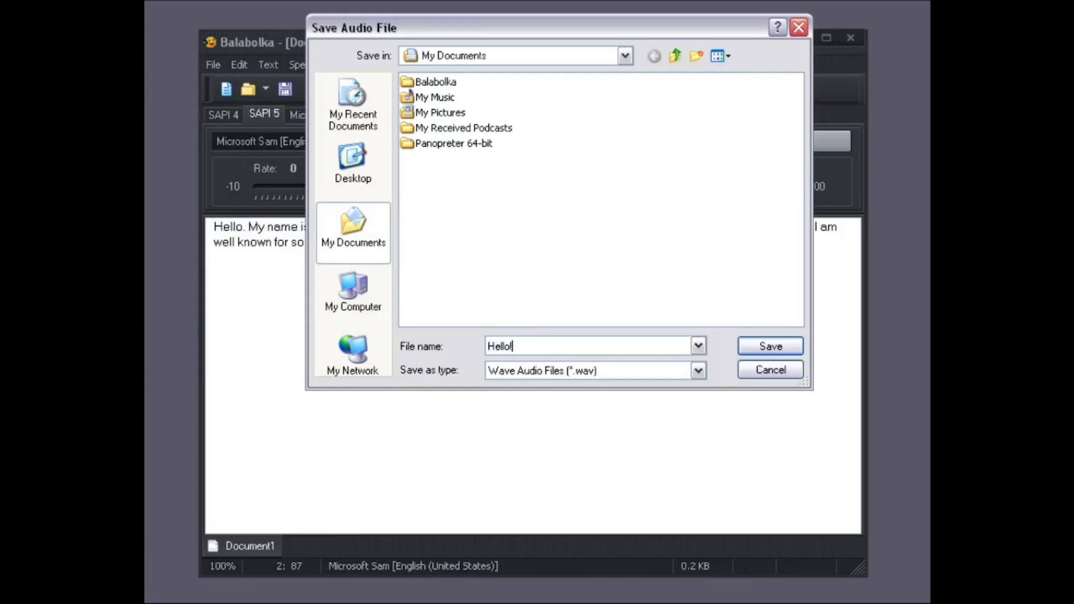
pyautogui.click(352, 161)
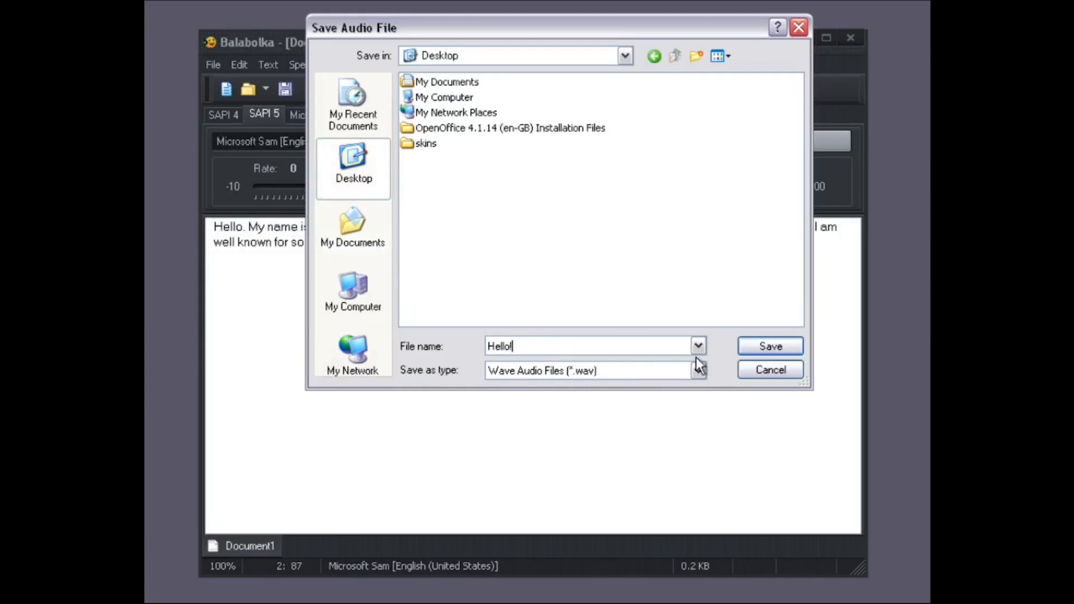
pyautogui.click(769, 346)
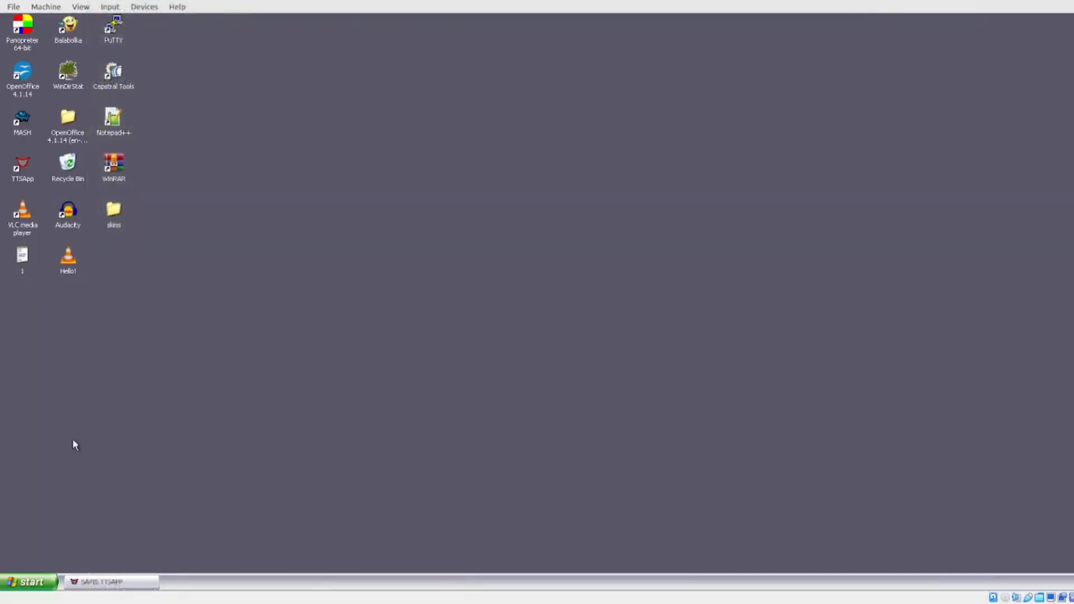
# - Play the desktop Hello!.wav in VLC media player
pyautogui.doubleClick(68, 258)
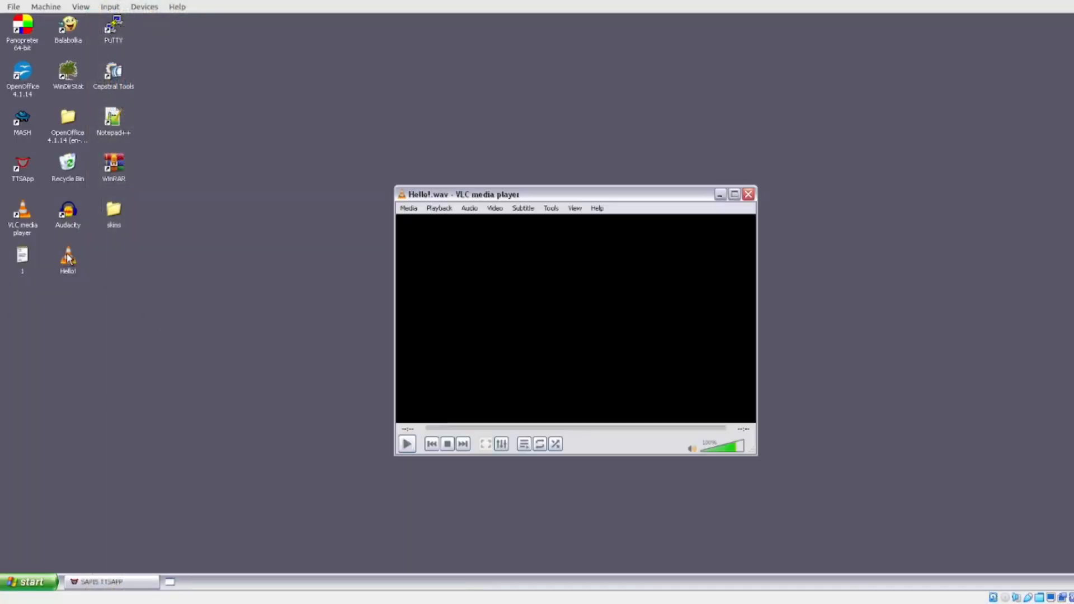
pyautogui.click(406, 445)
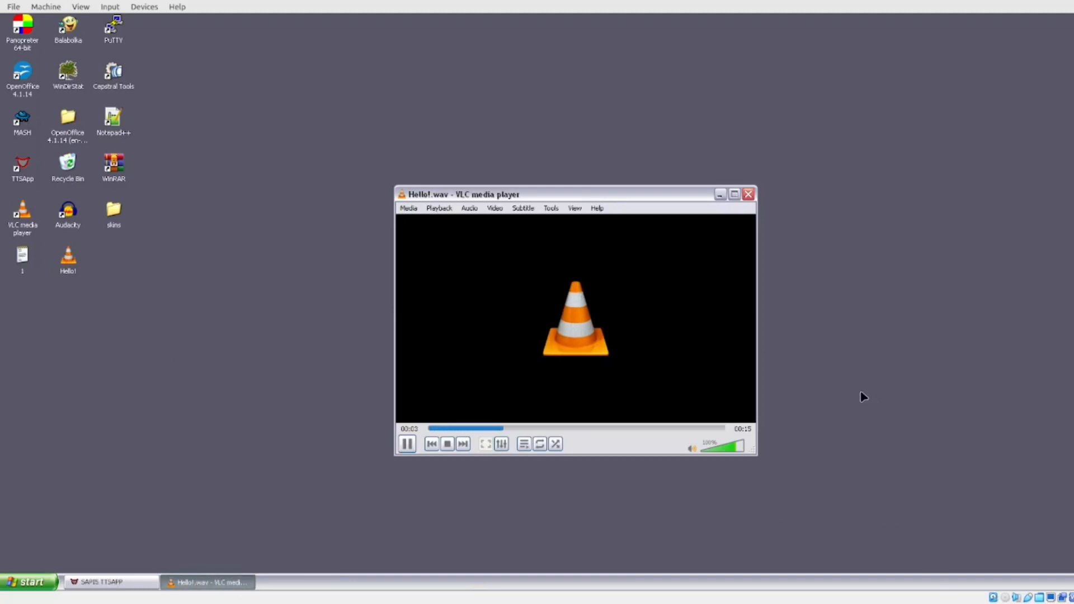
pyautogui.moveTo(872, 271)
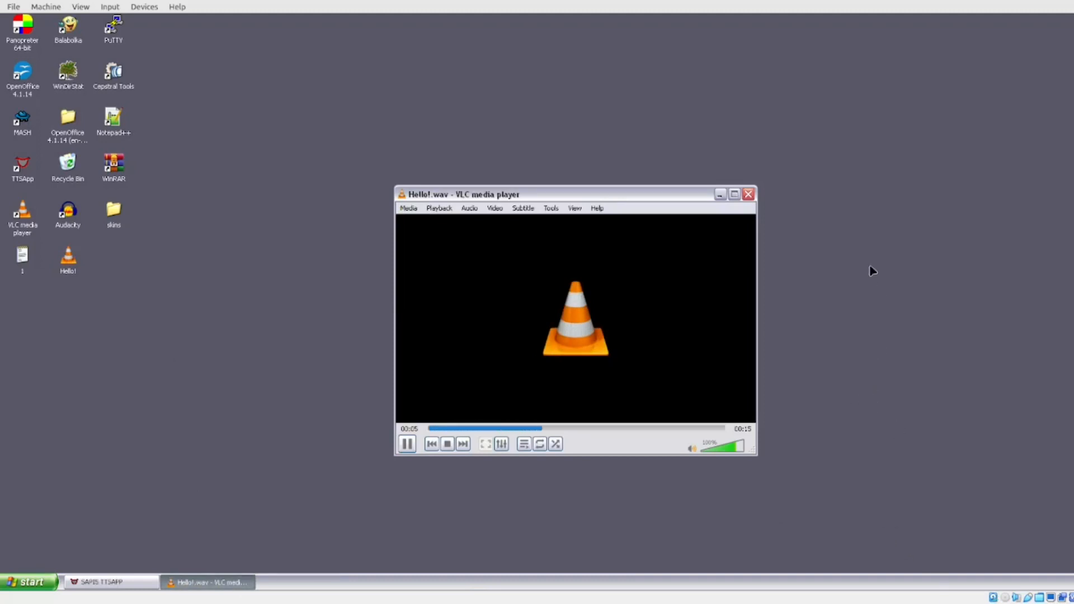